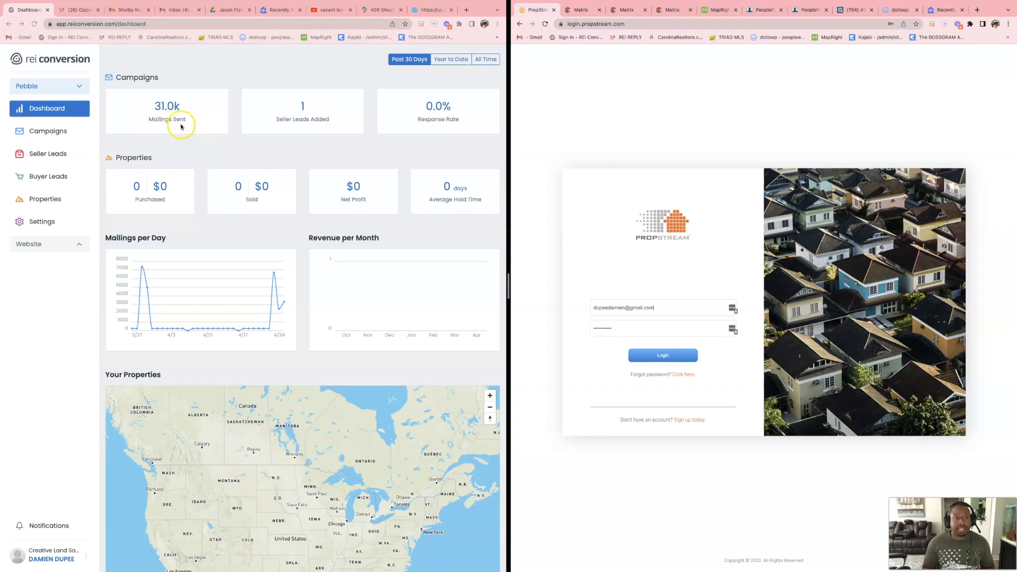
mouse_move(313, 166)
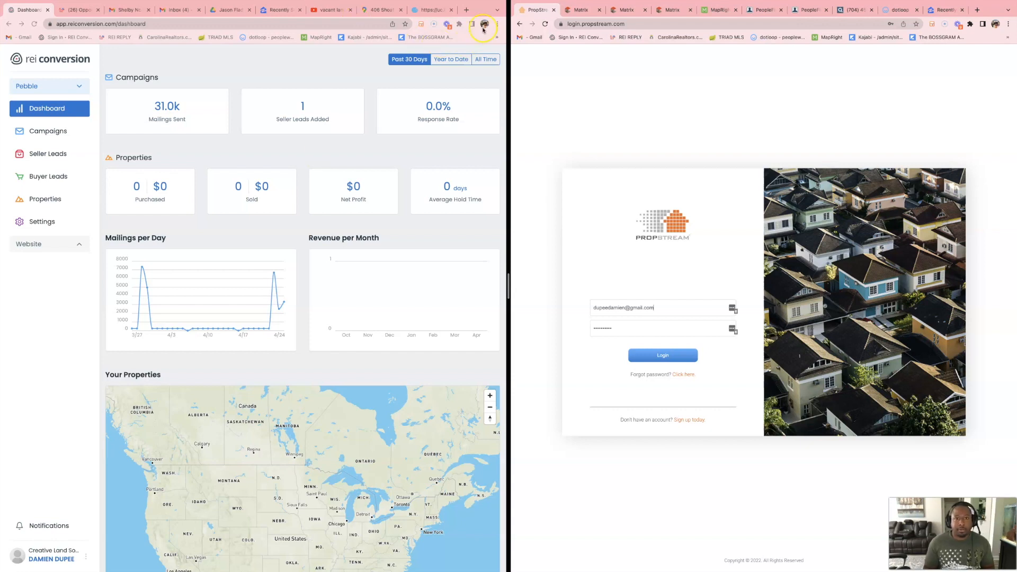
click(465, 10)
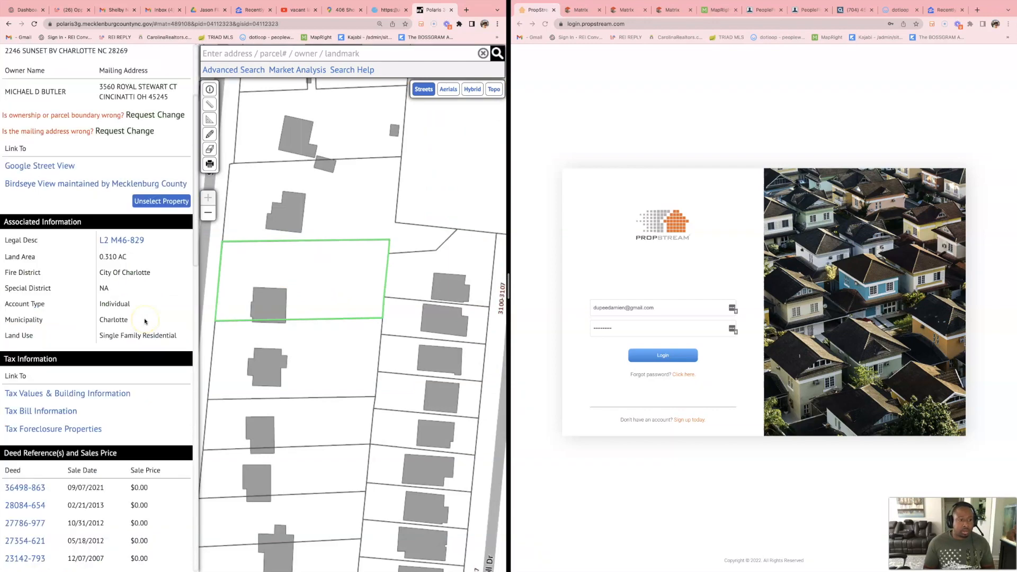
scroll(down, 3)
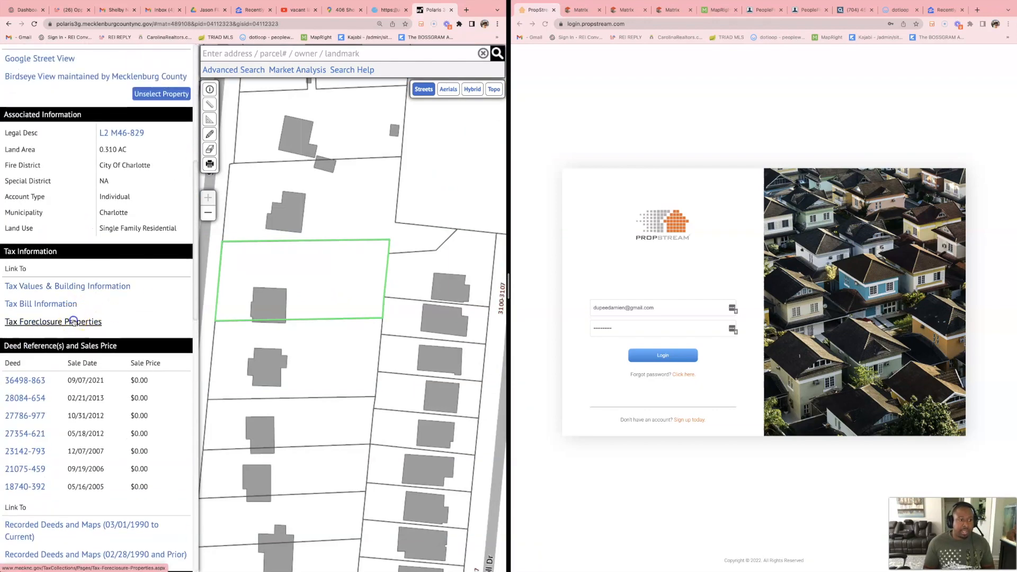
click(53, 322)
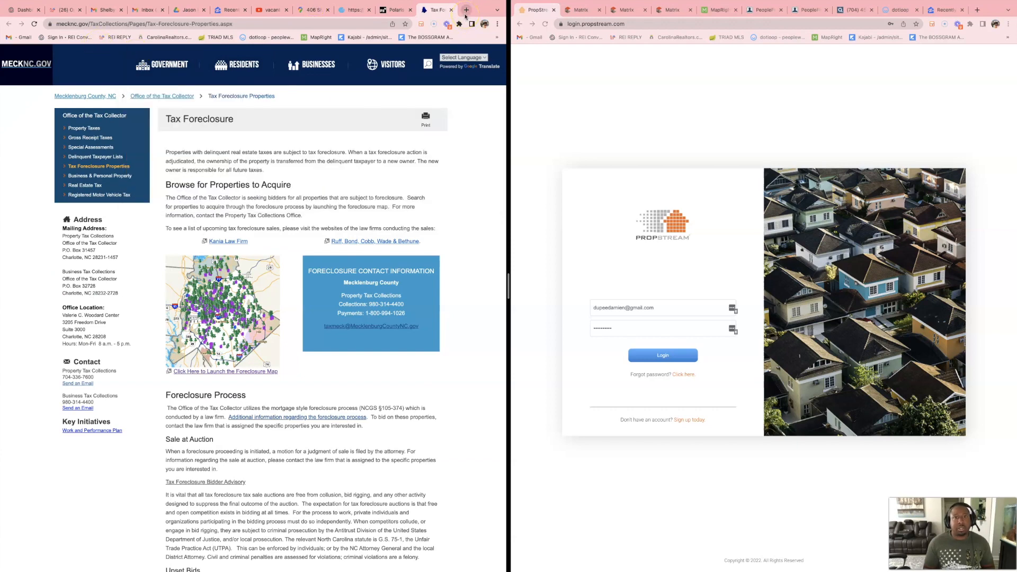
mouse_move(465, 9)
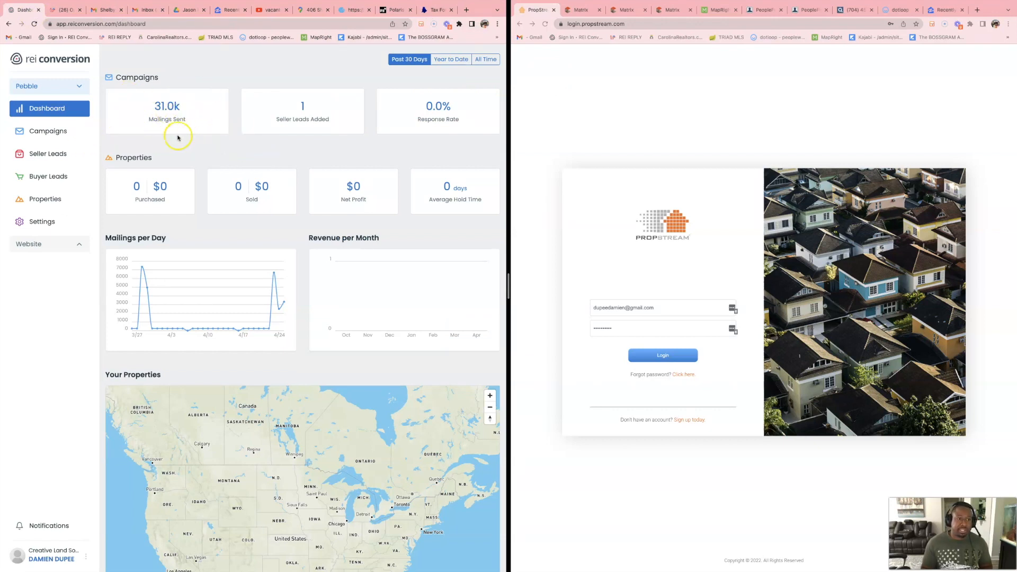
mouse_move(258, 138)
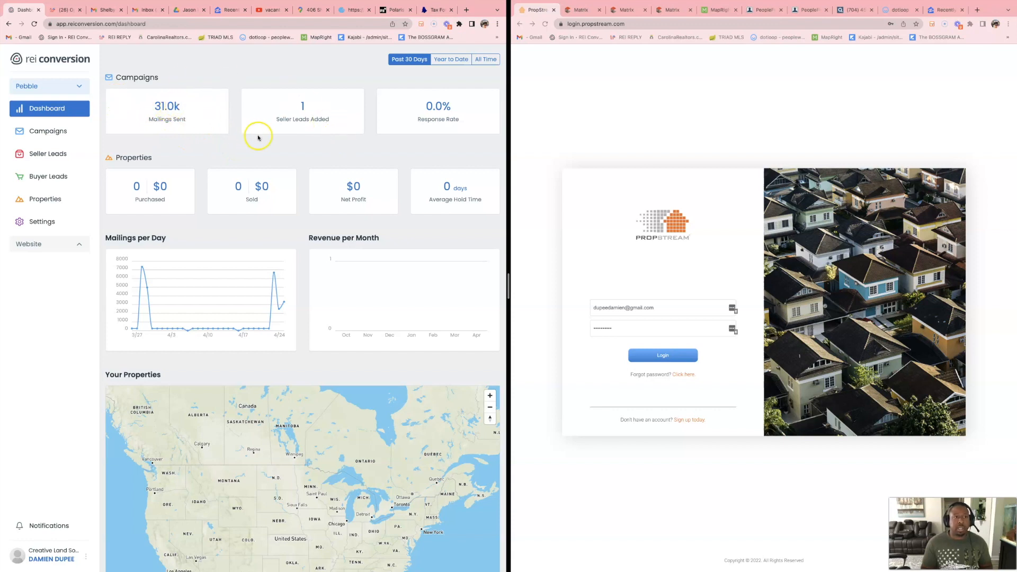
mouse_move(119, 88)
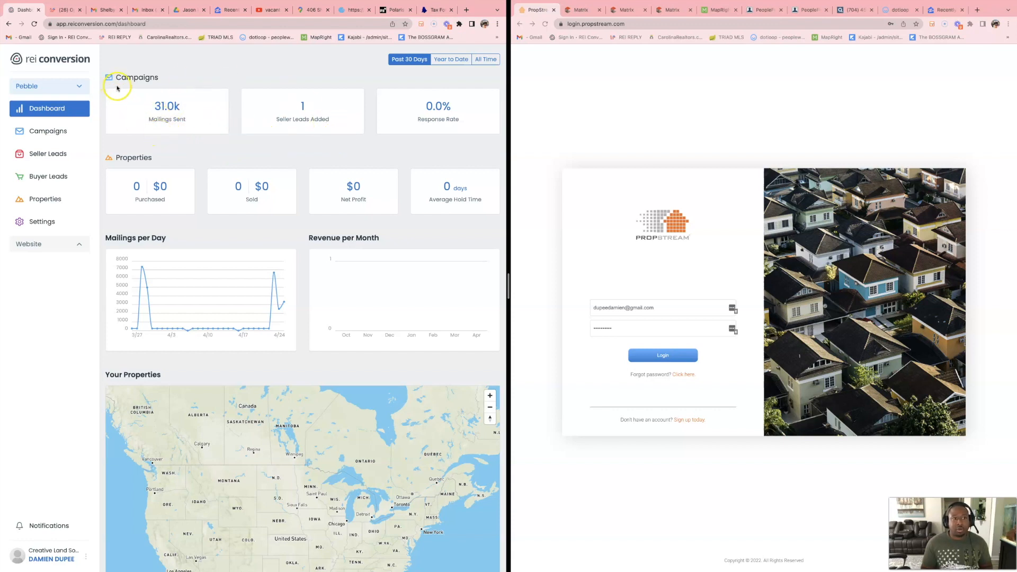
mouse_move(194, 117)
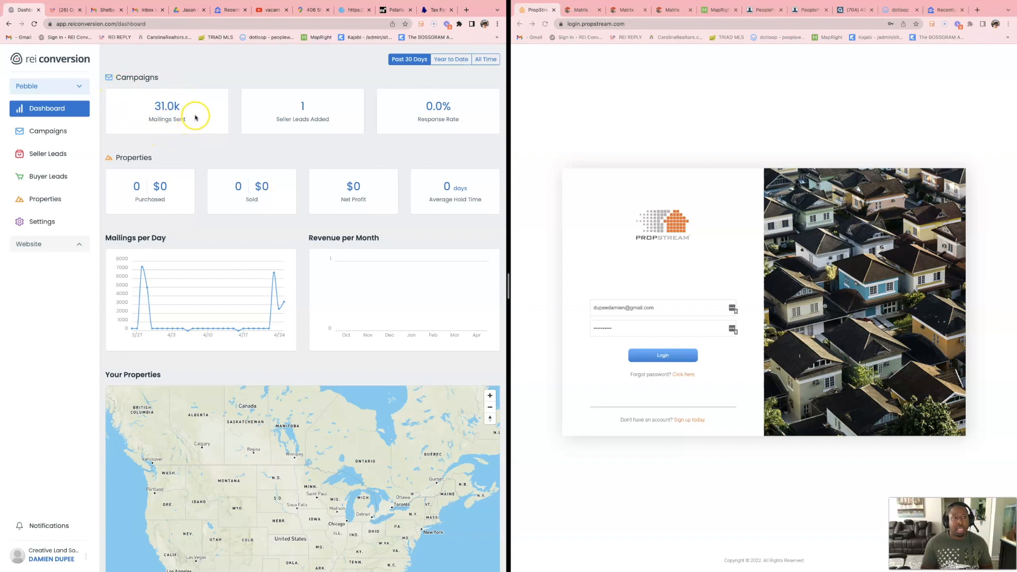
mouse_move(163, 45)
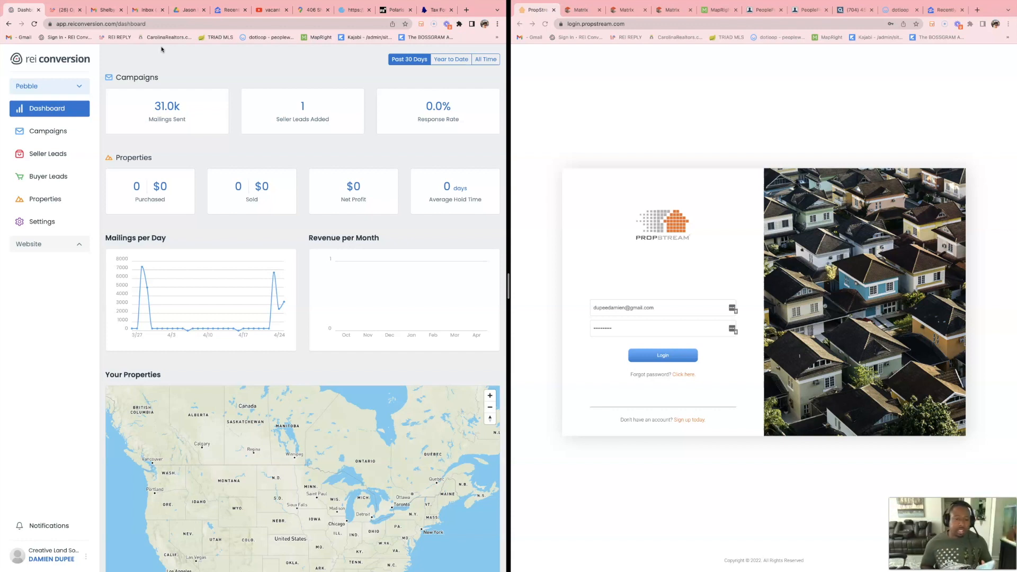
mouse_move(381, 235)
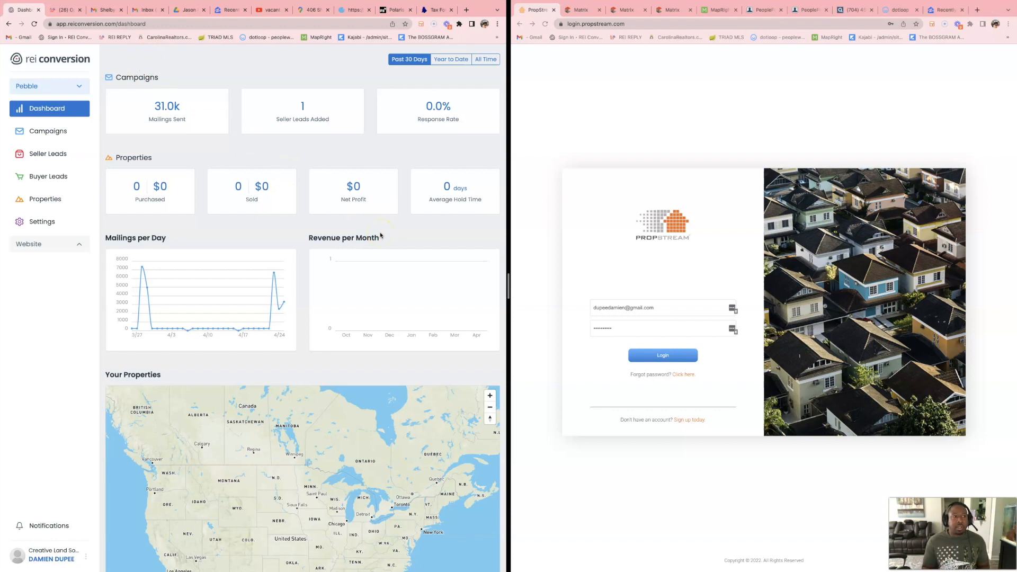
mouse_move(524, 298)
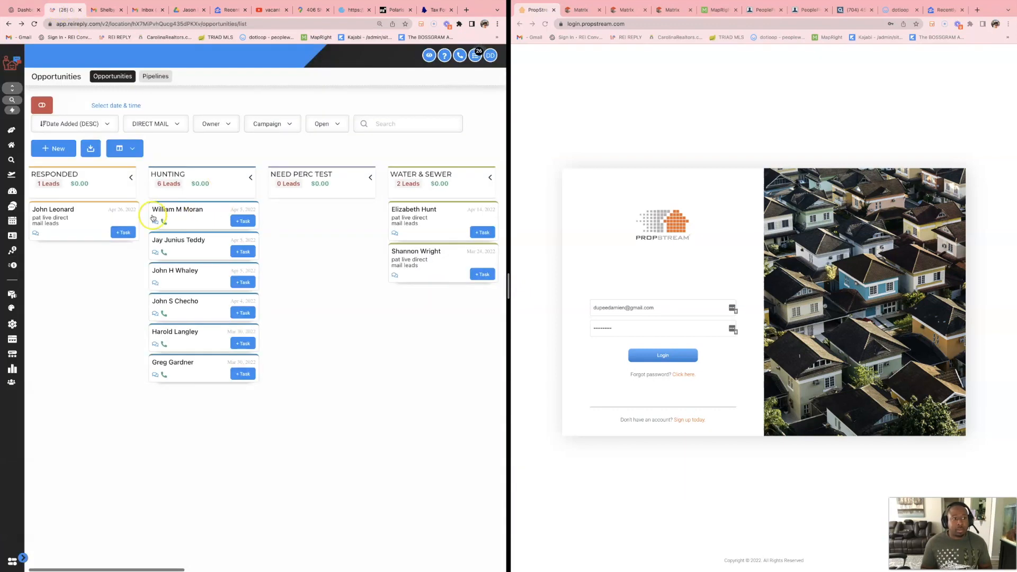
mouse_move(67, 242)
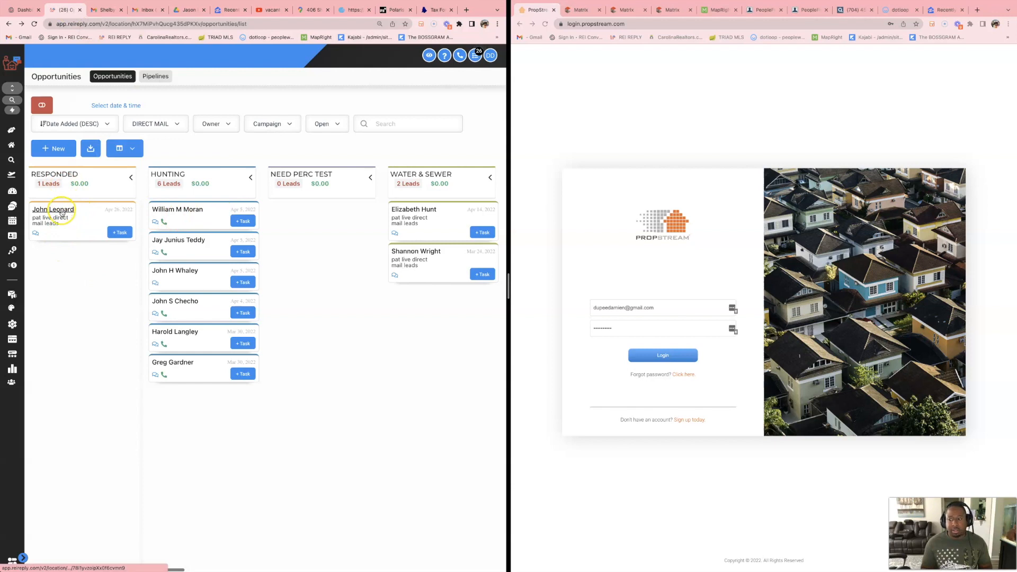
mouse_move(83, 271)
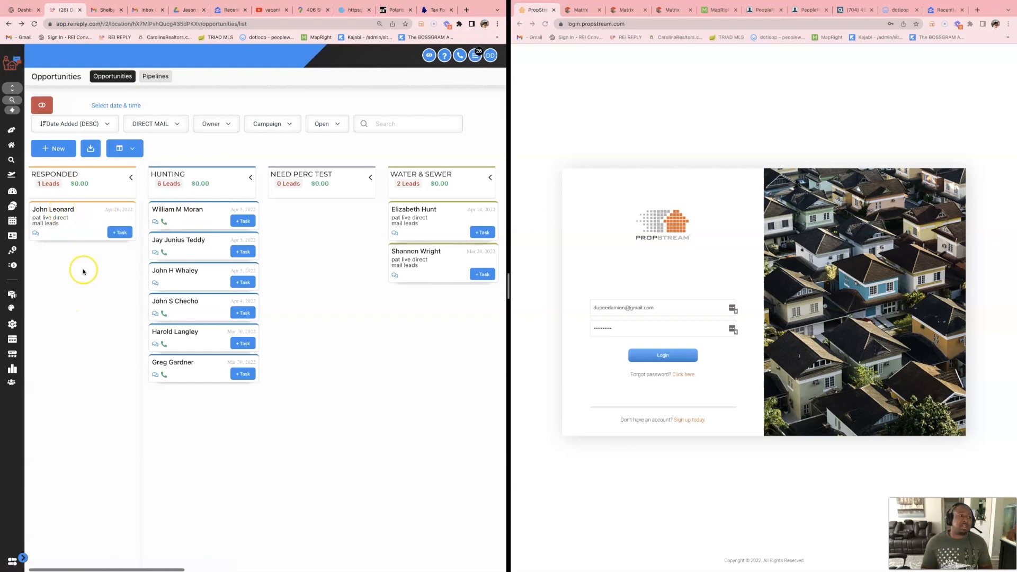
mouse_move(90, 277)
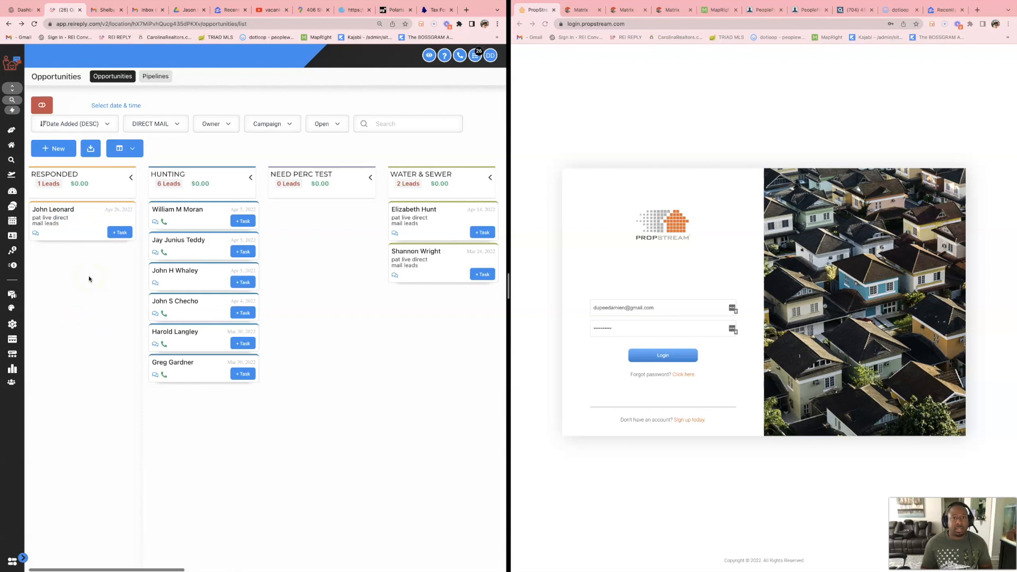
mouse_move(87, 275)
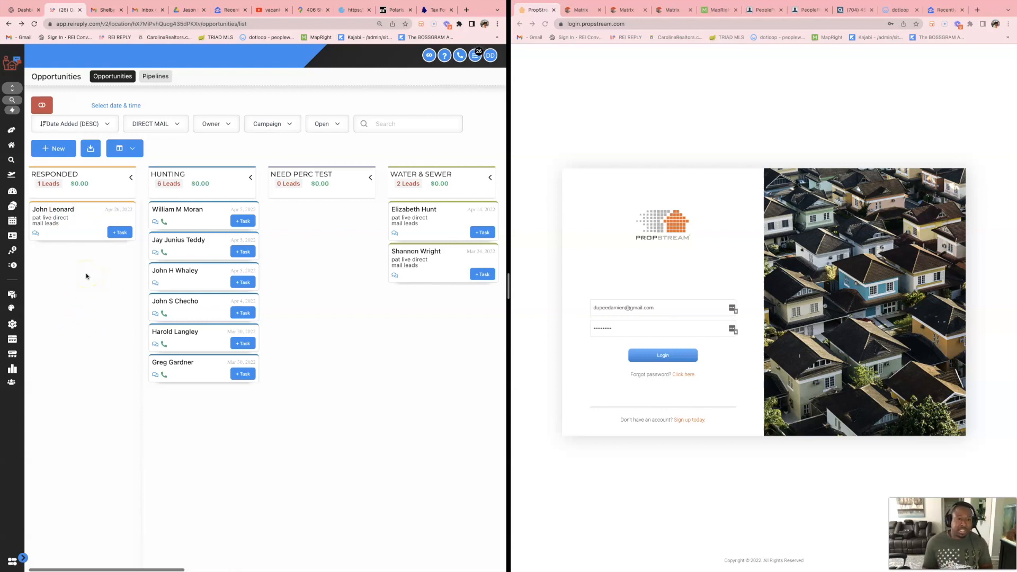
mouse_move(98, 286)
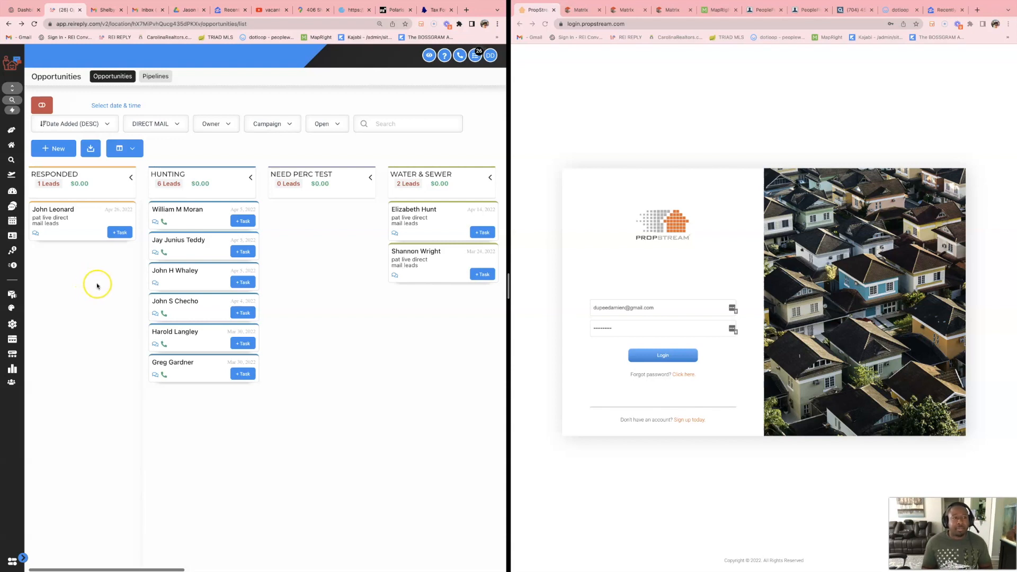